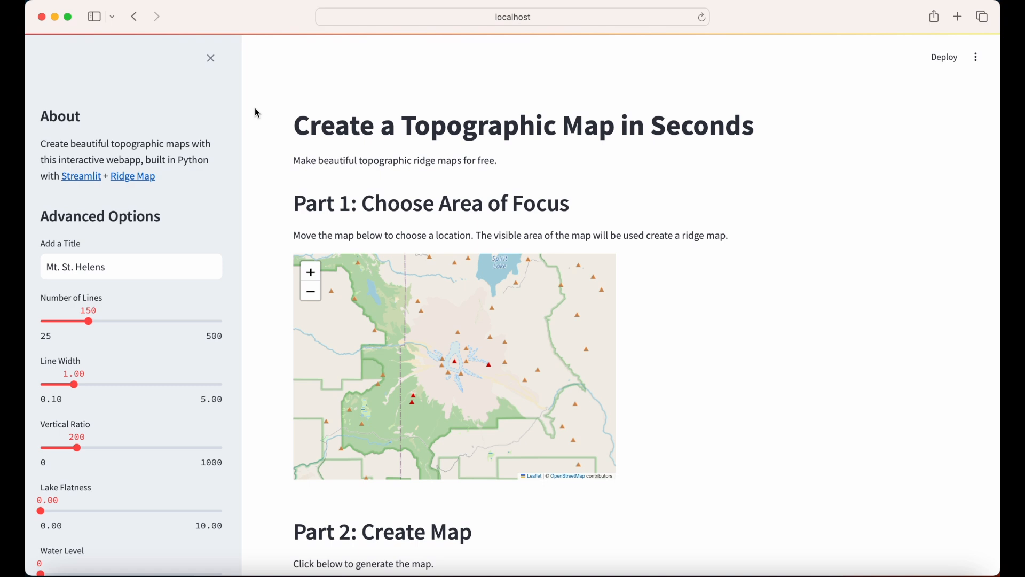
Generate the magma Mt. St. Helens ridge map with 114 lines and line width 1.52
scroll("down", 3)
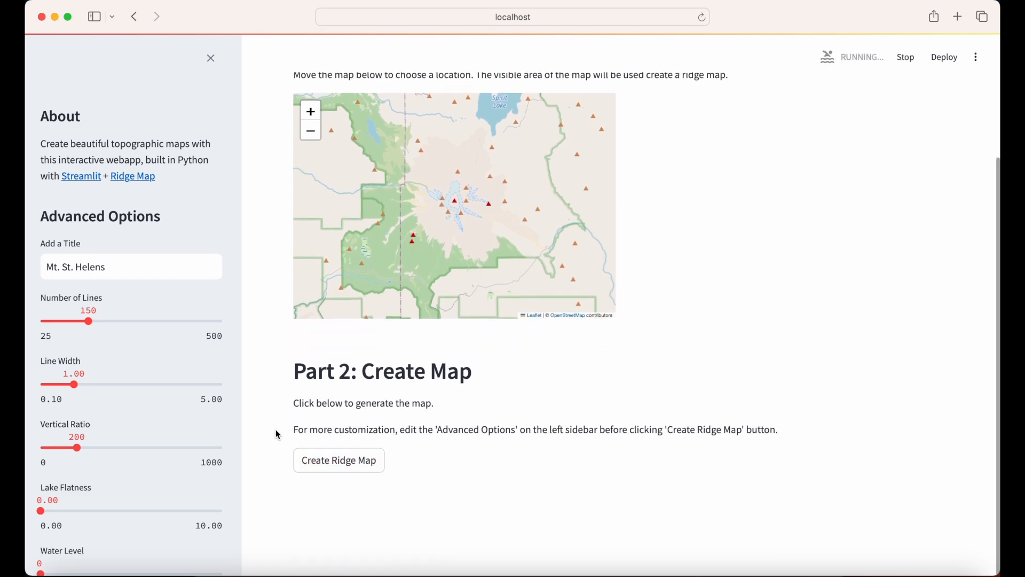
left_click(338, 459)
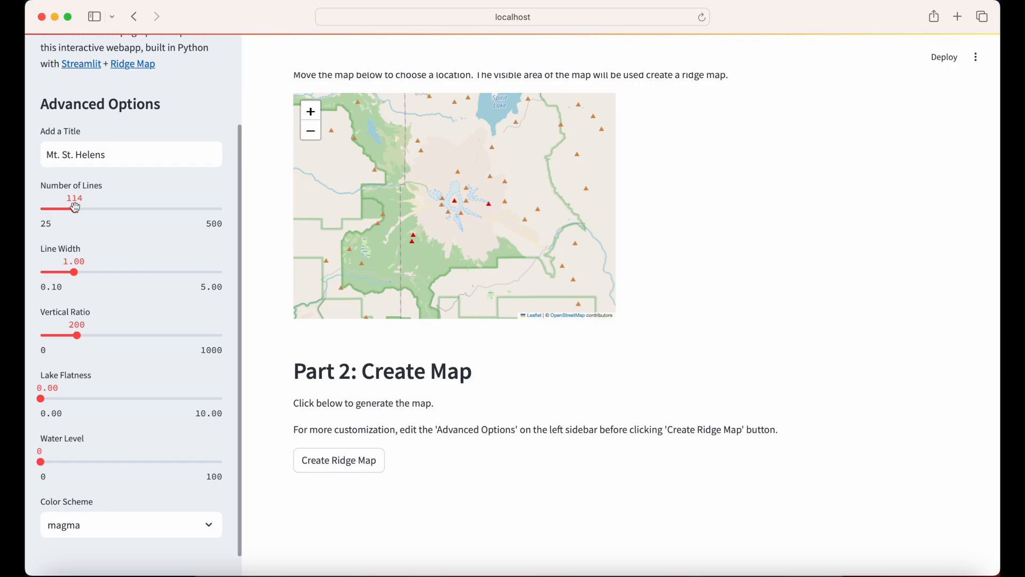
left_click_drag(74, 271, 88, 271)
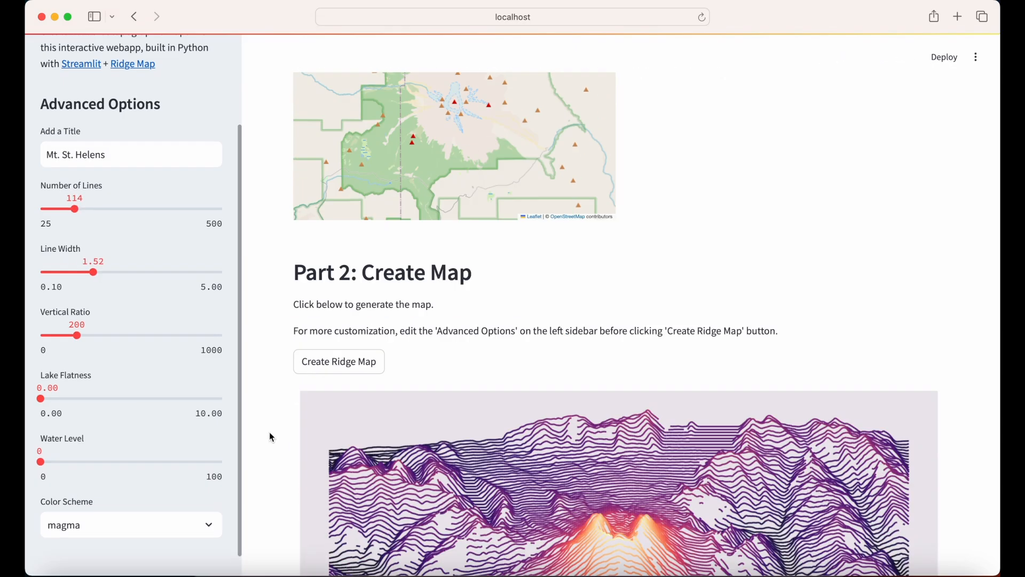
left_click(132, 63)
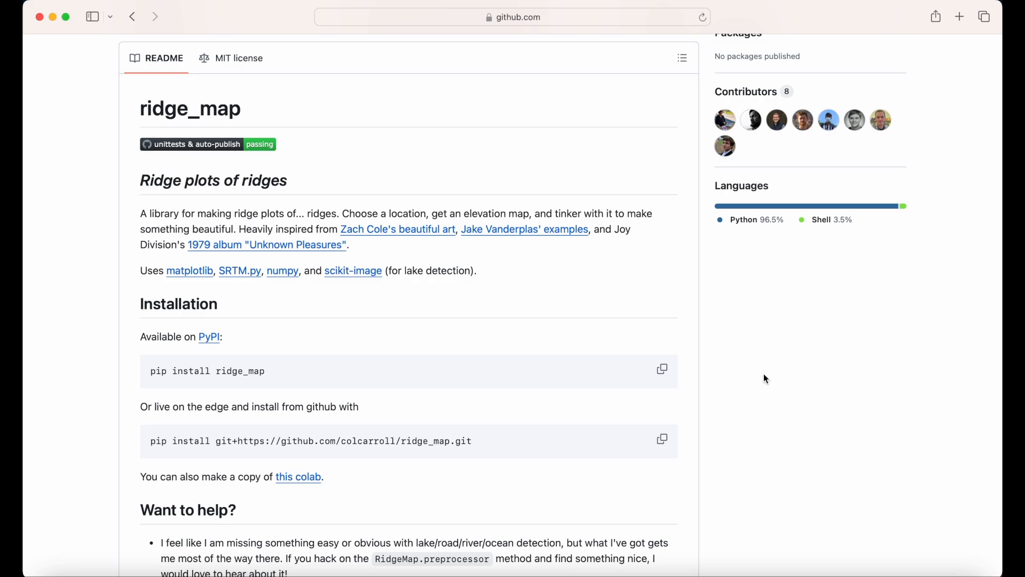
Scroll the ridge_map README down to the custom fonts and elevation colors example
scroll("down", 3)
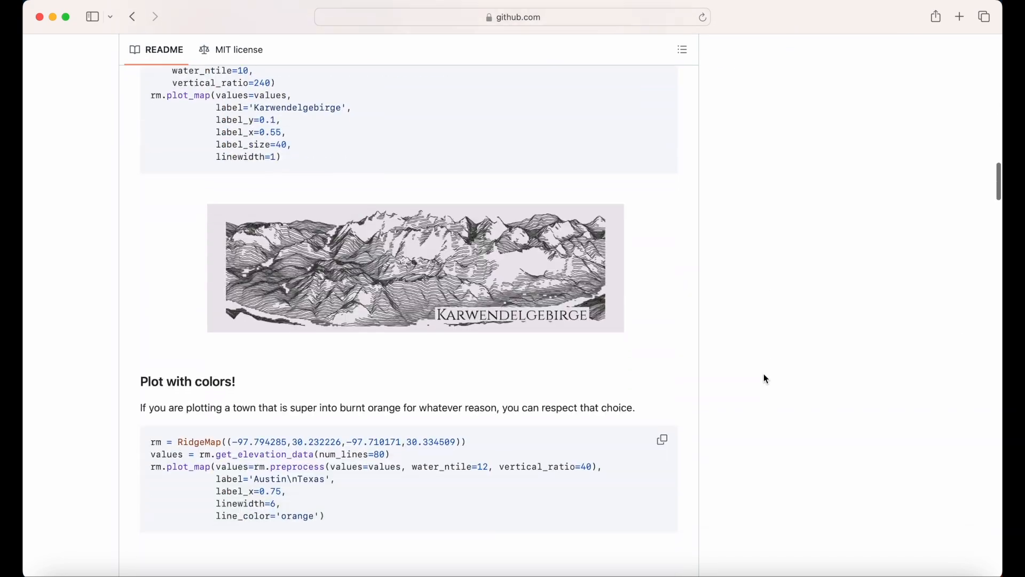
scroll("down", 3)
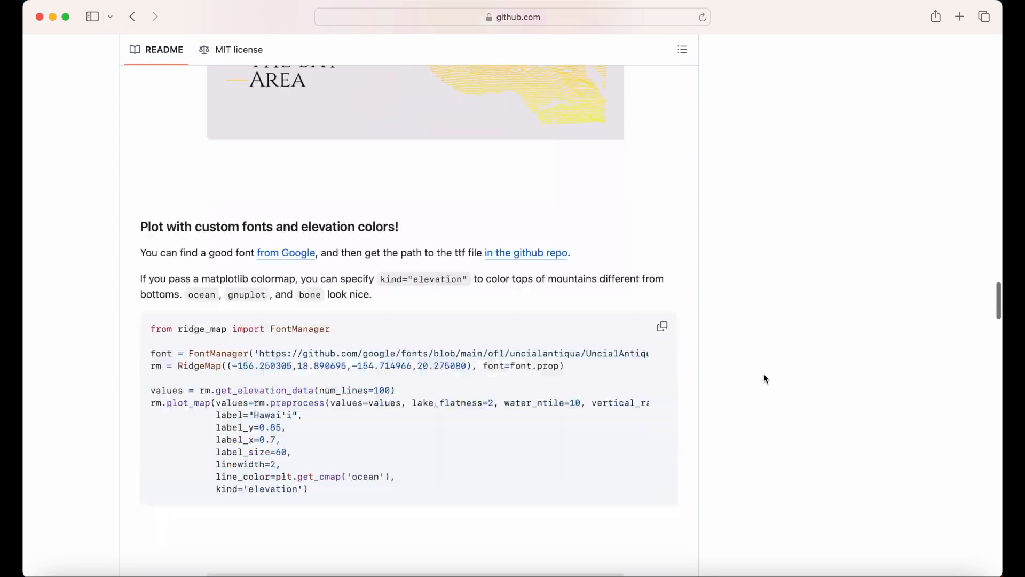
scroll("down", 3)
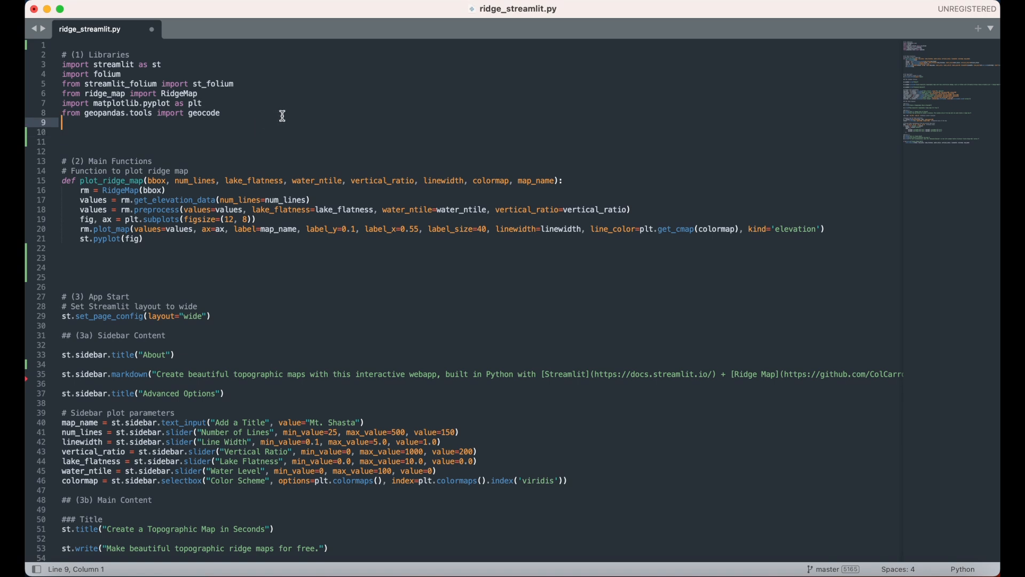
mouse_move(285, 56)
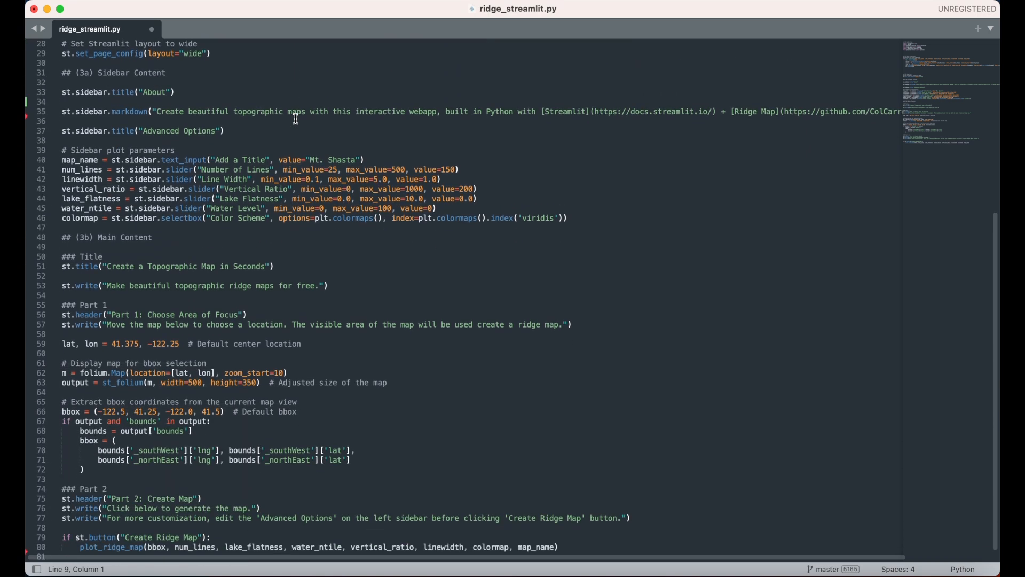
scroll("up", 3)
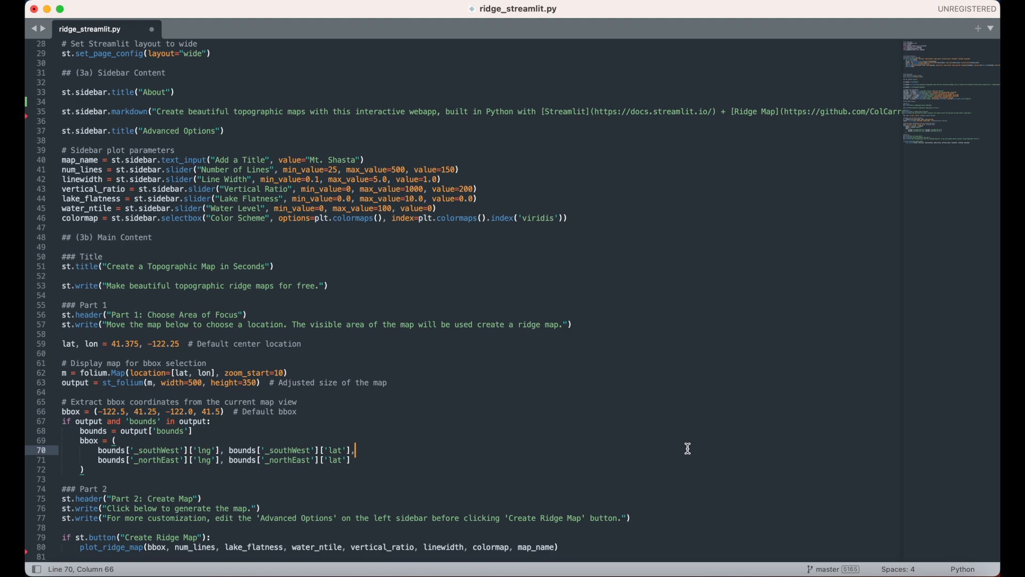
scroll("up", 3)
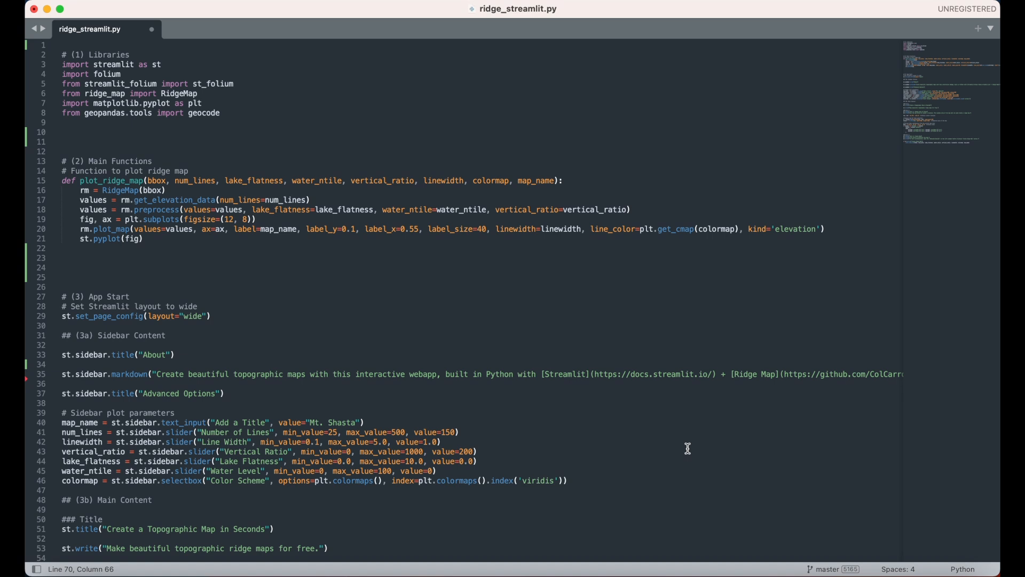
mouse_move(230, 108)
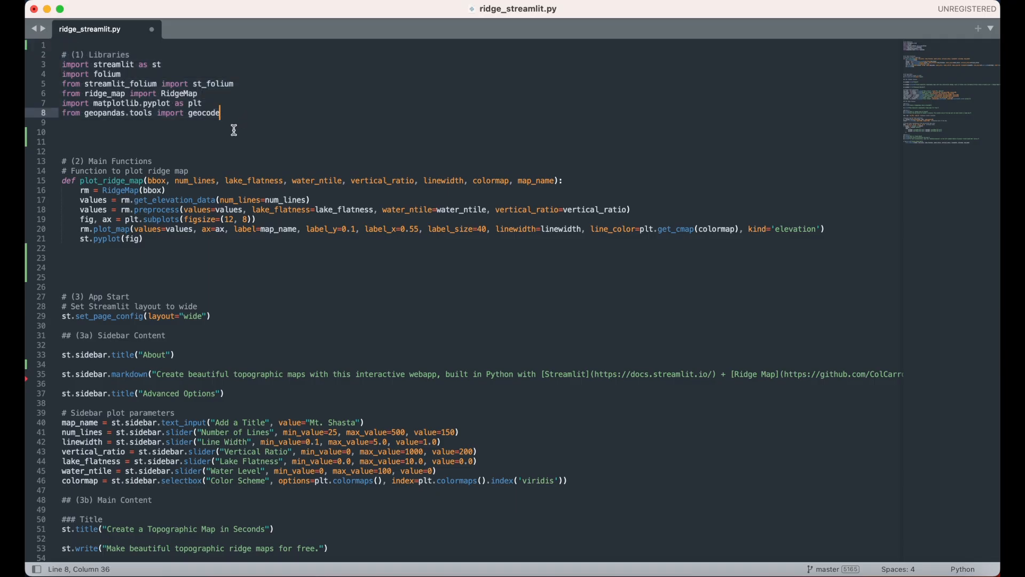
left_click_drag(62, 171, 190, 180)
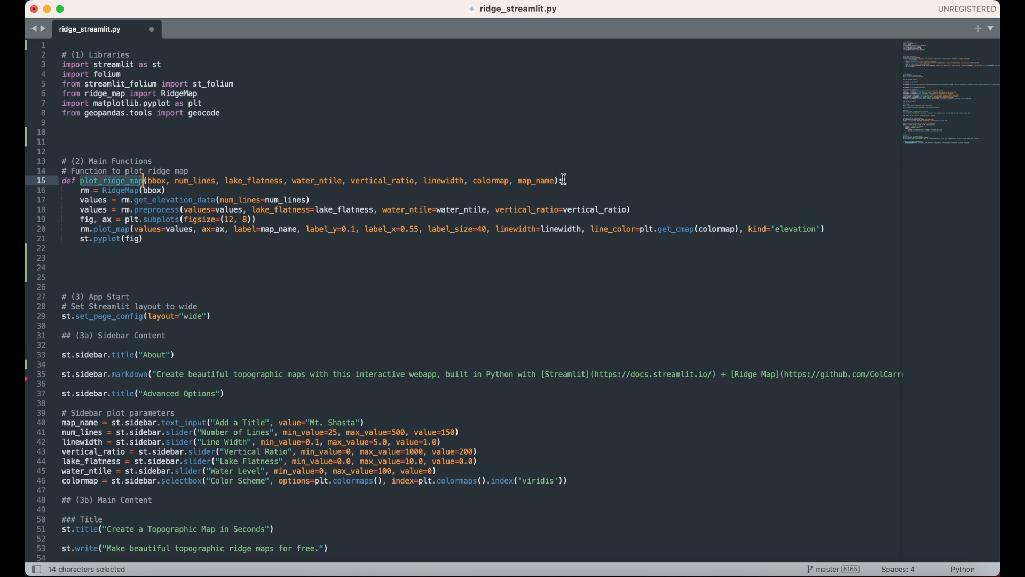
mouse_move(557, 180)
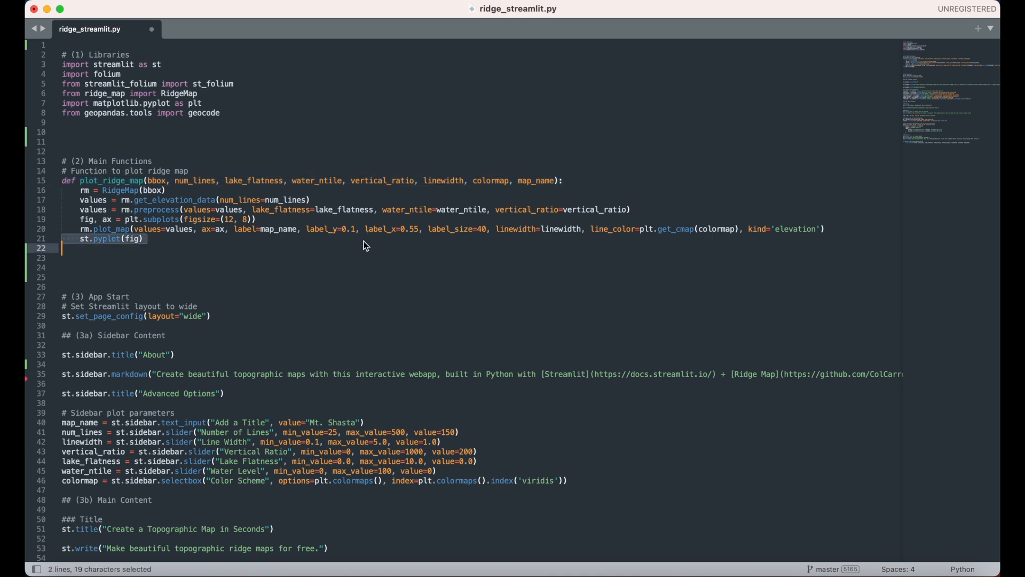
mouse_move(116, 250)
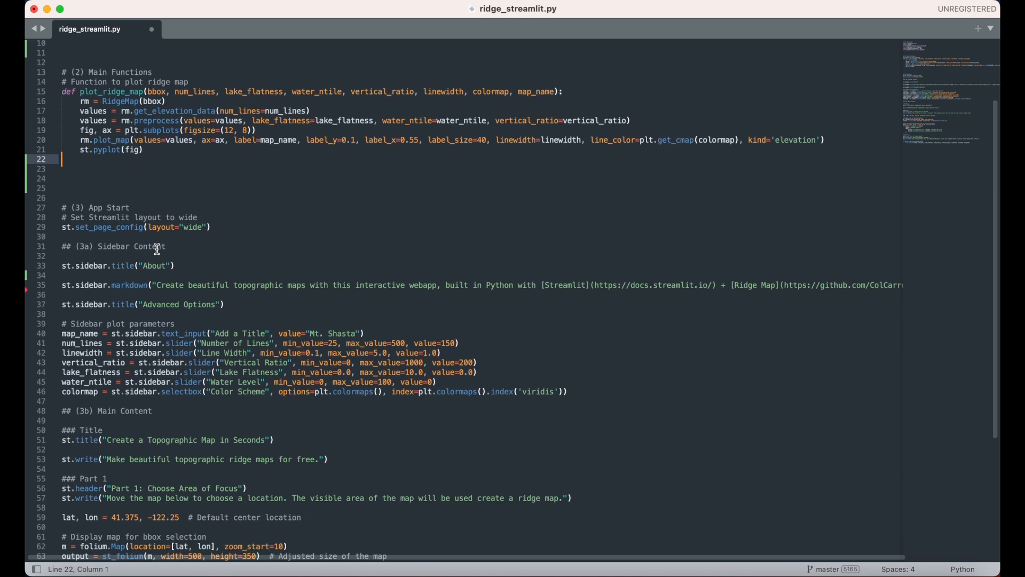
scroll("down", 3)
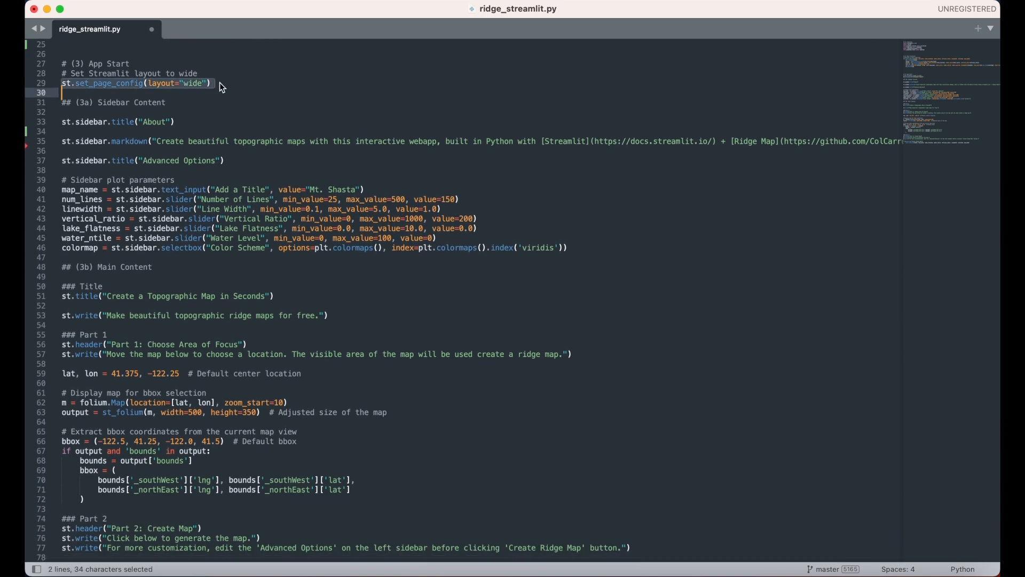
left_click(210, 83)
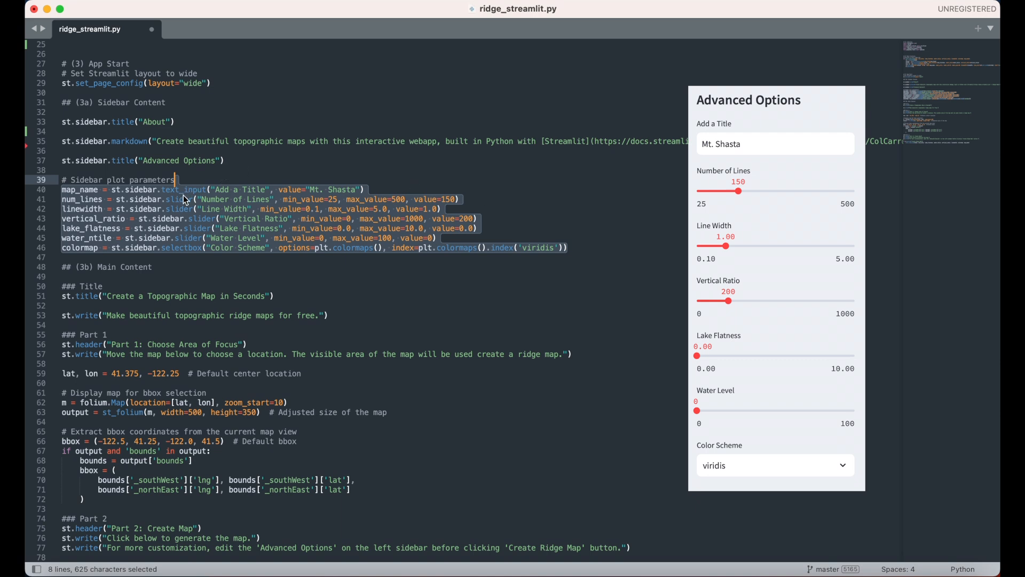
mouse_move(332, 200)
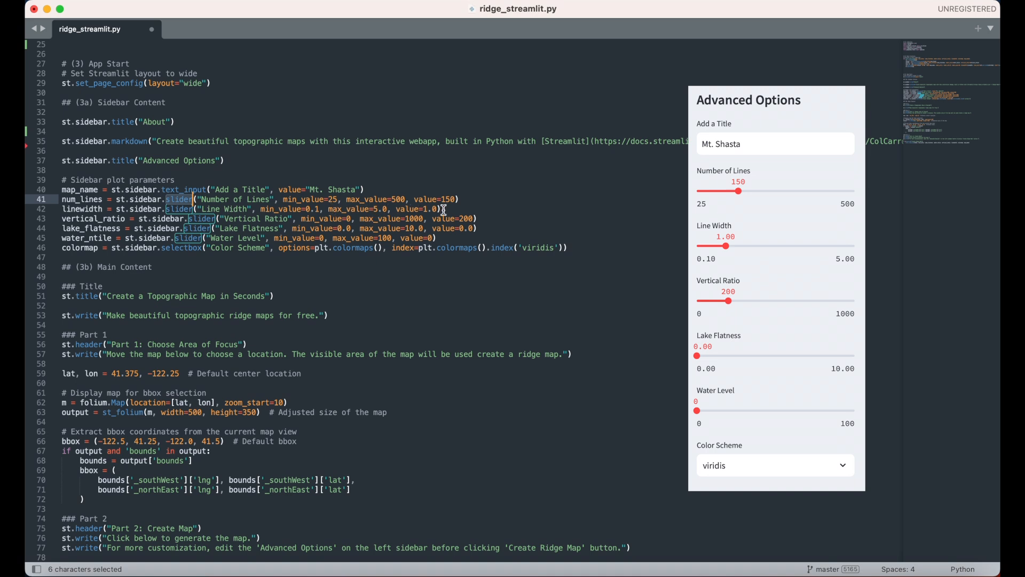
left_click(461, 199)
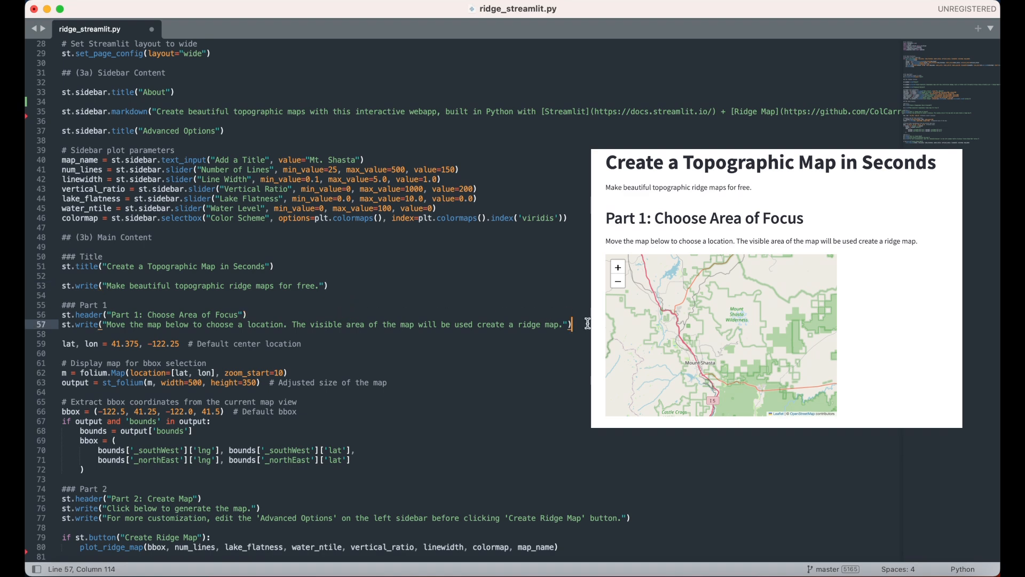
left_click(300, 344)
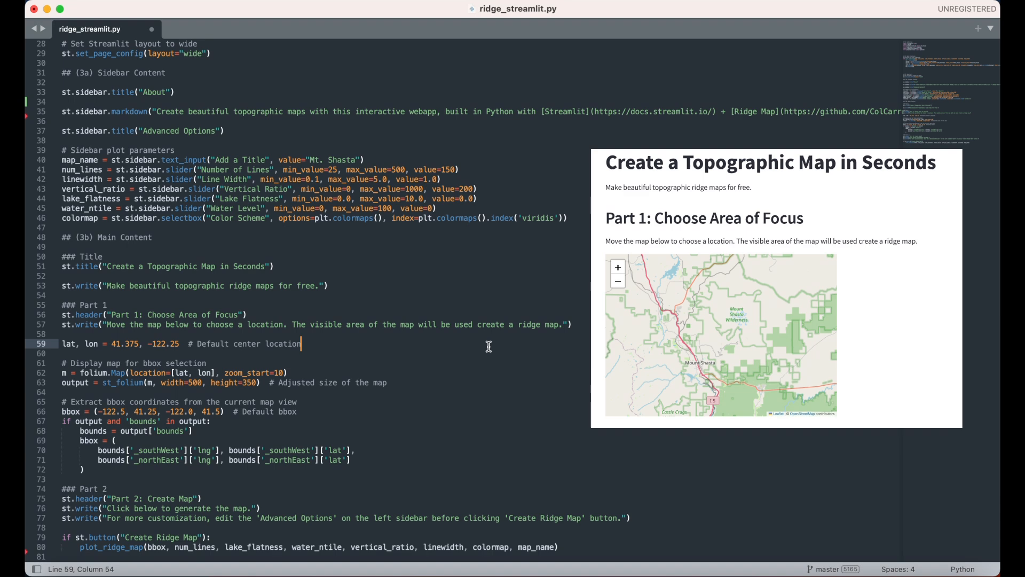
mouse_move(469, 363)
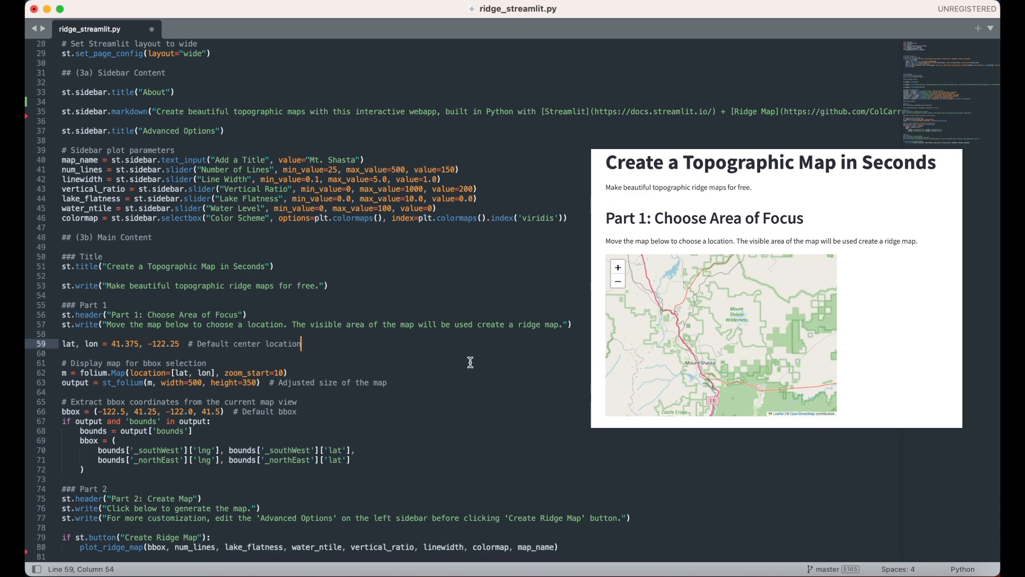
left_click(289, 372)
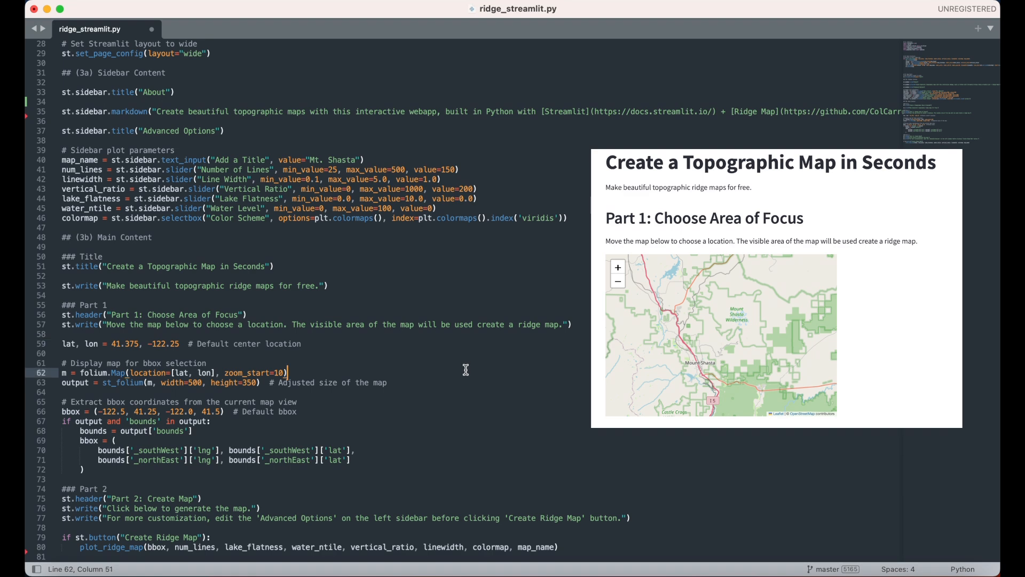
left_click(69, 382)
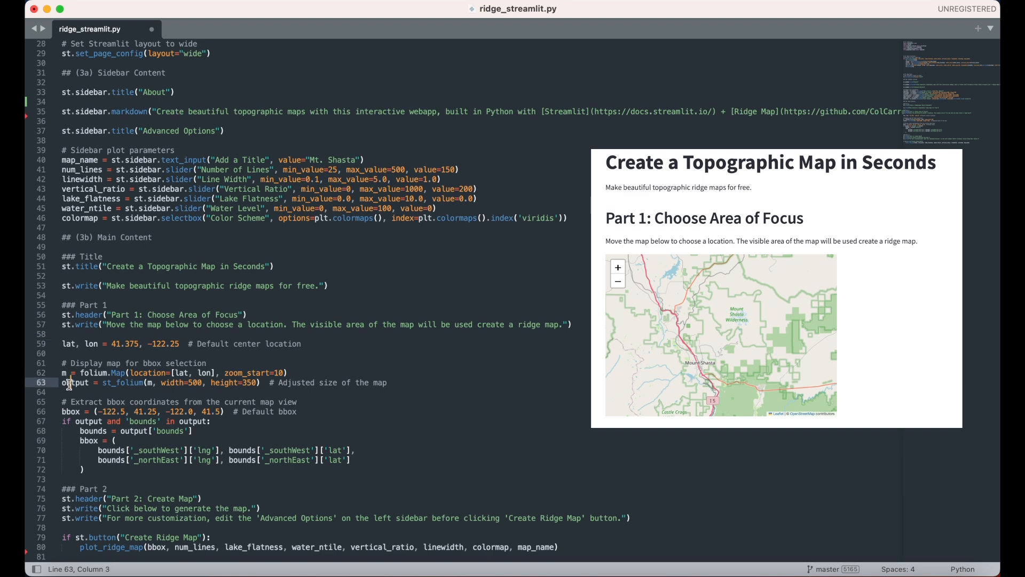
double_click(75, 383)
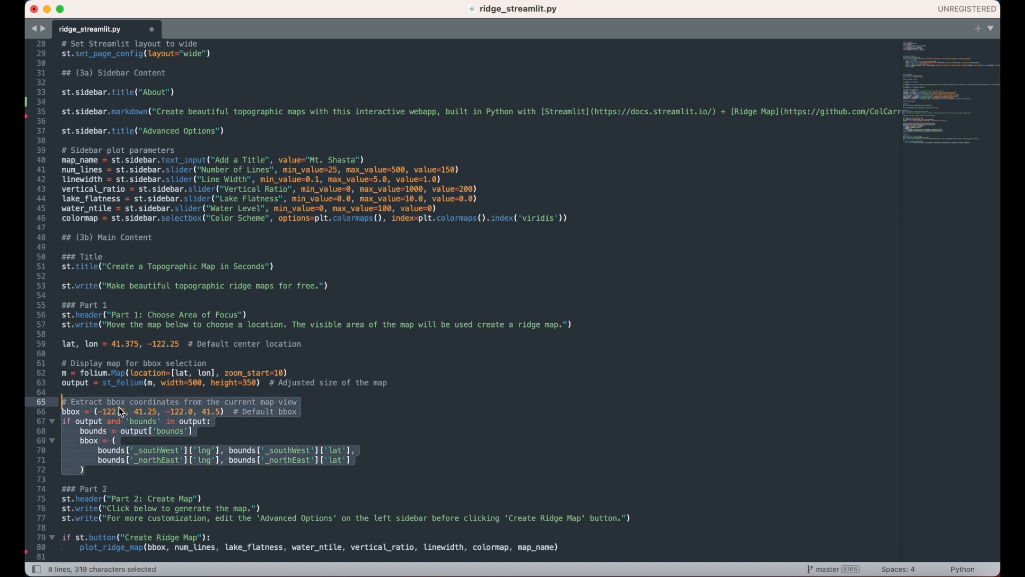
mouse_move(405, 423)
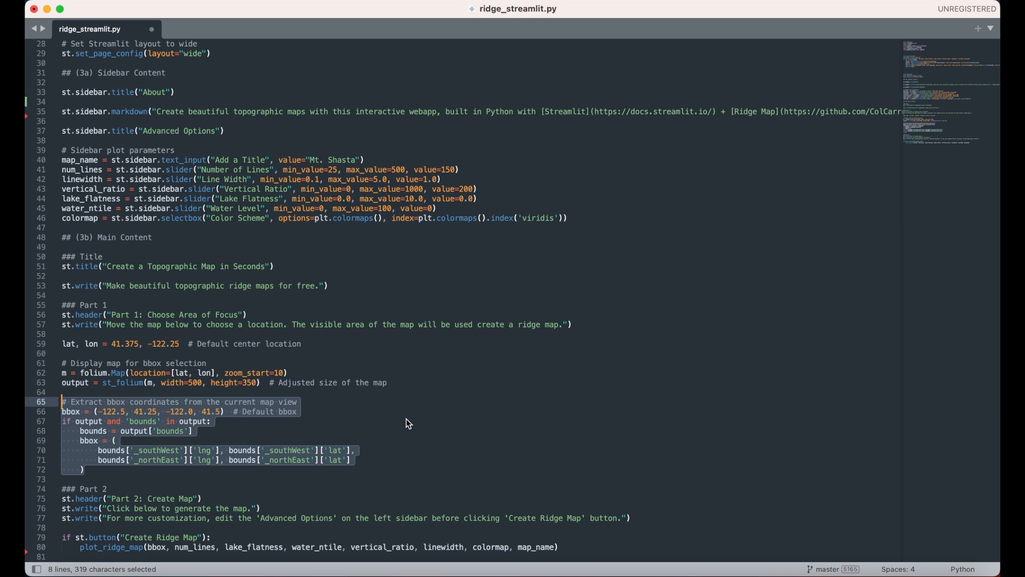
mouse_move(320, 409)
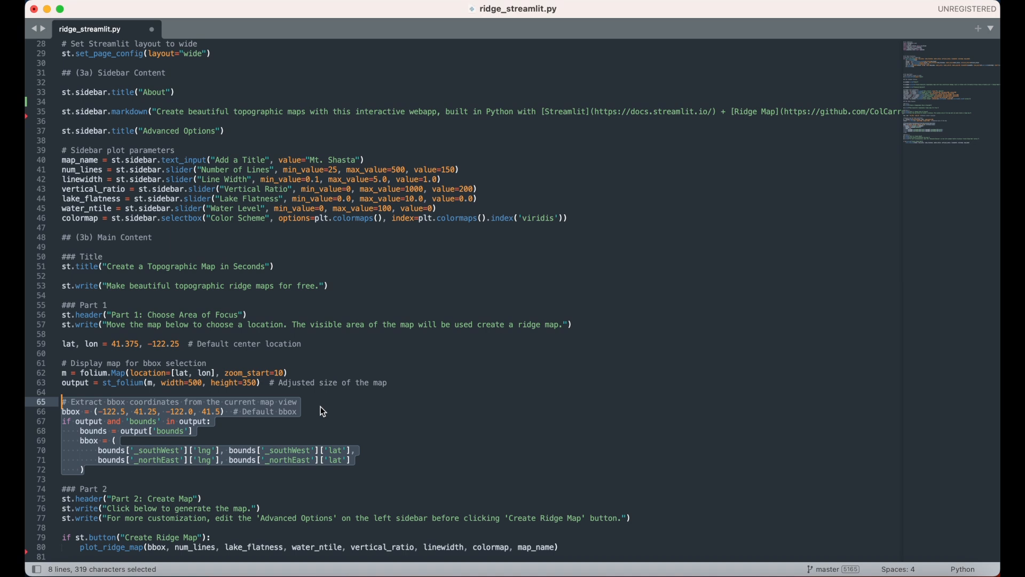
left_click(297, 411)
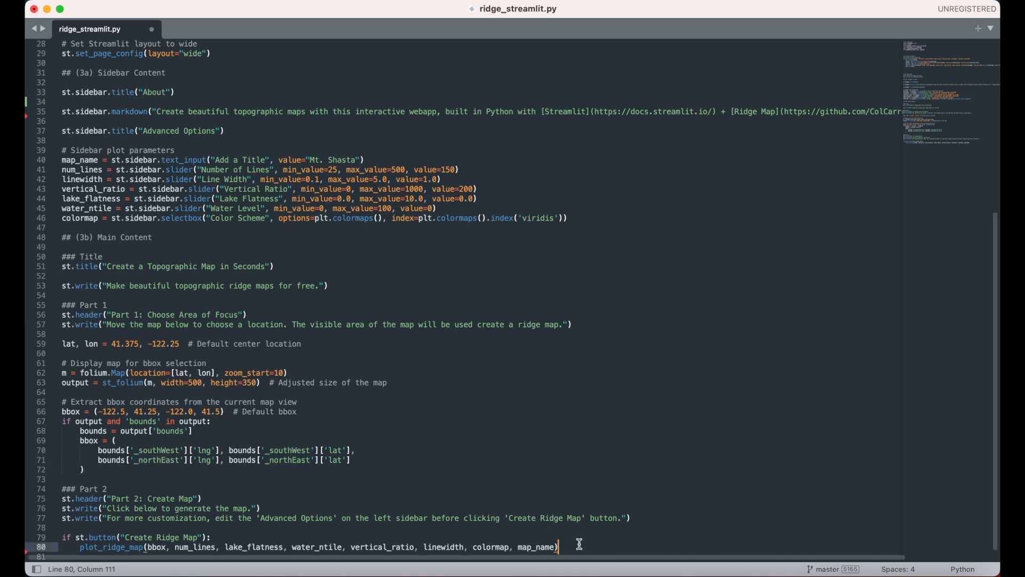
key("enter")
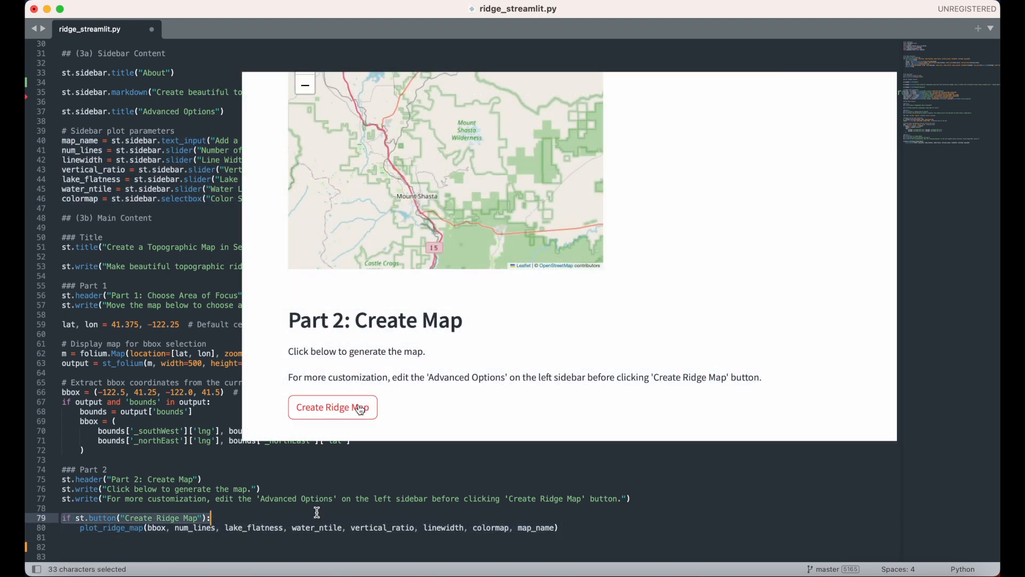
left_click(332, 407)
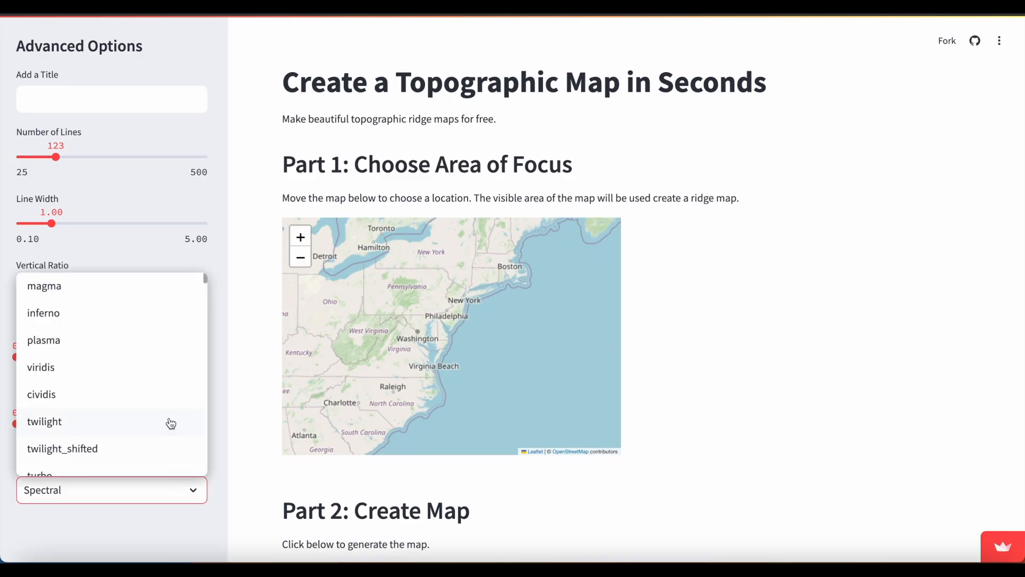
Switch the colour scheme to twilight and generate the Shenandoah ridge map
left_click(44, 422)
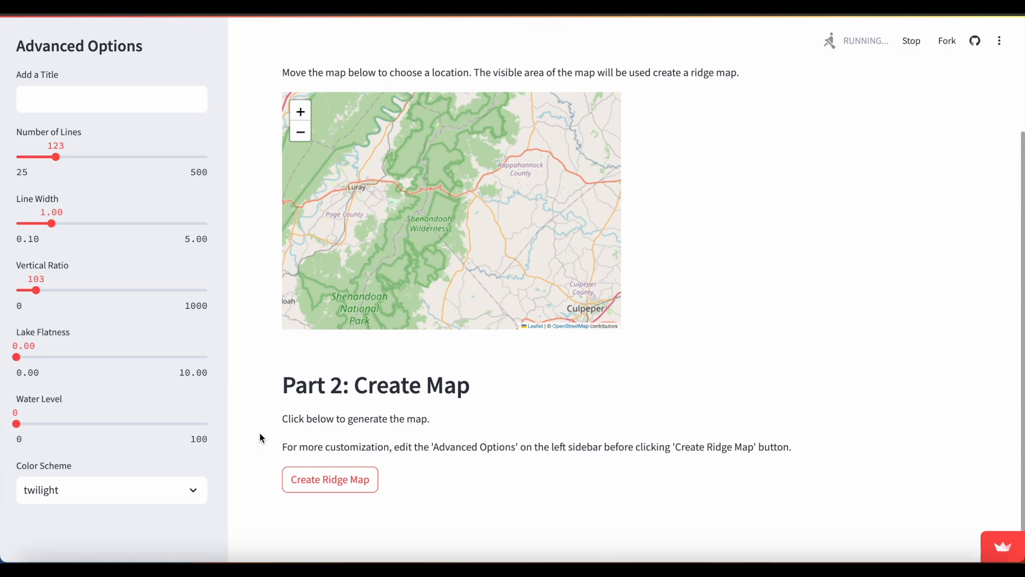
left_click(329, 478)
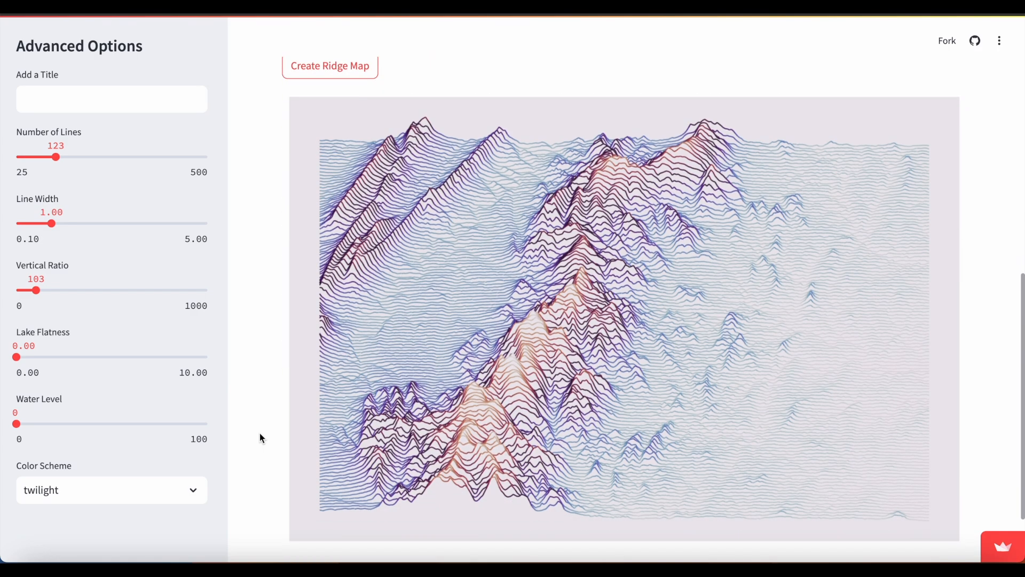